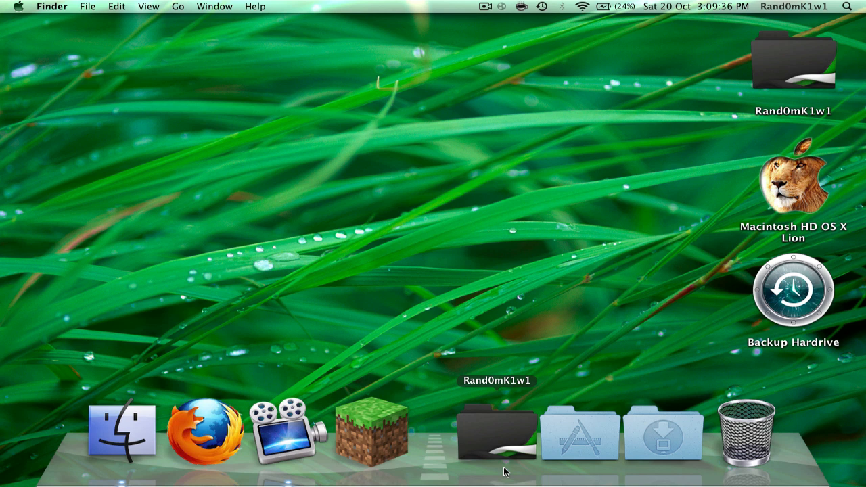
pyautogui.moveTo(484, 461)
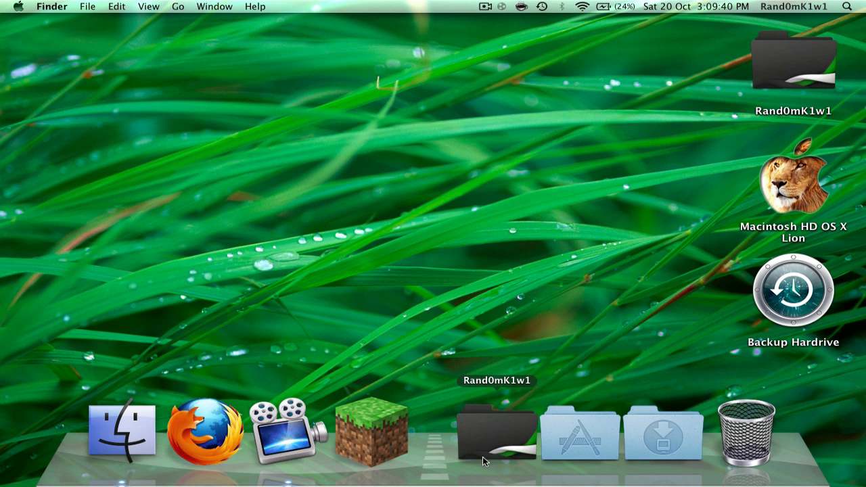
pyautogui.moveTo(281, 431)
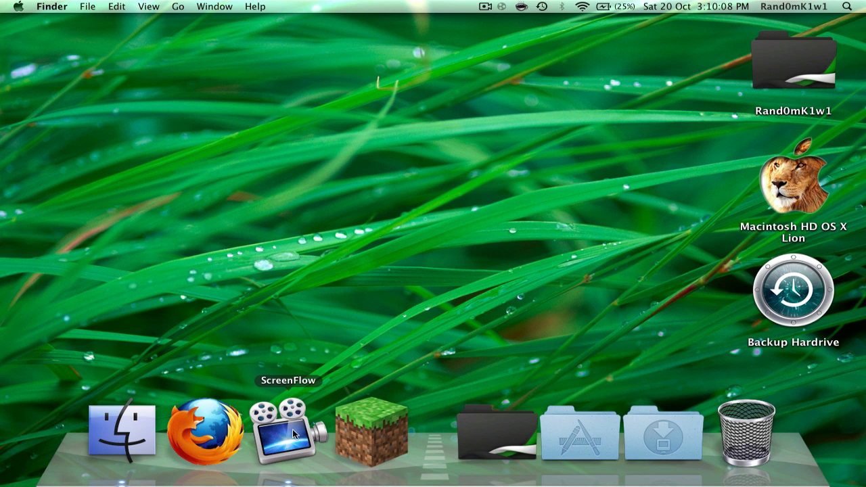
pyautogui.moveTo(289, 462)
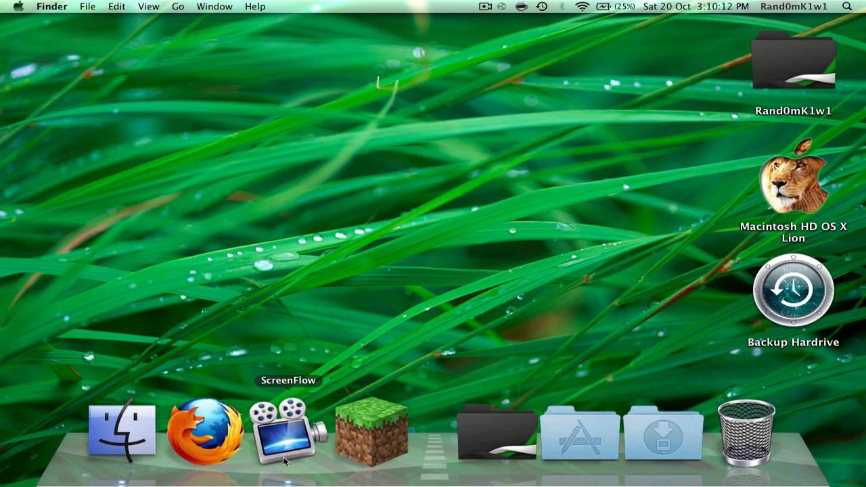
# Start a new empty ScreenFlow document and zoom the timeline to show individual seconds
pyautogui.click(113, 6)
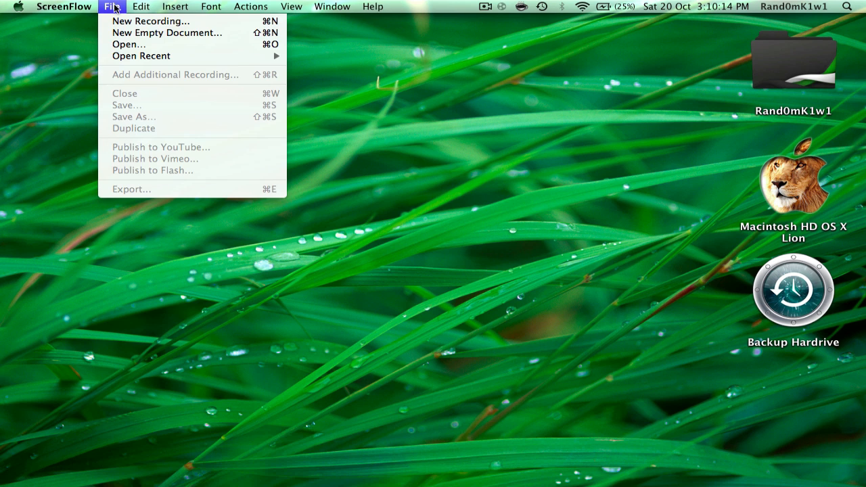
pyautogui.click(167, 33)
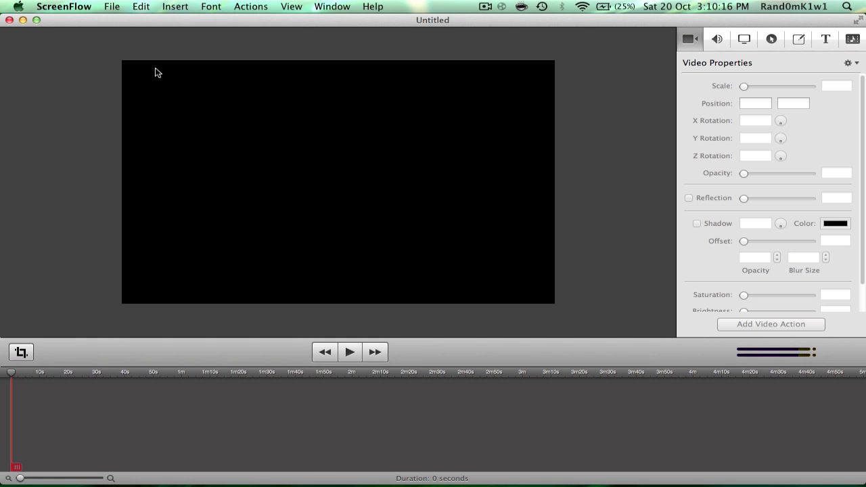
pyautogui.moveTo(314, 231)
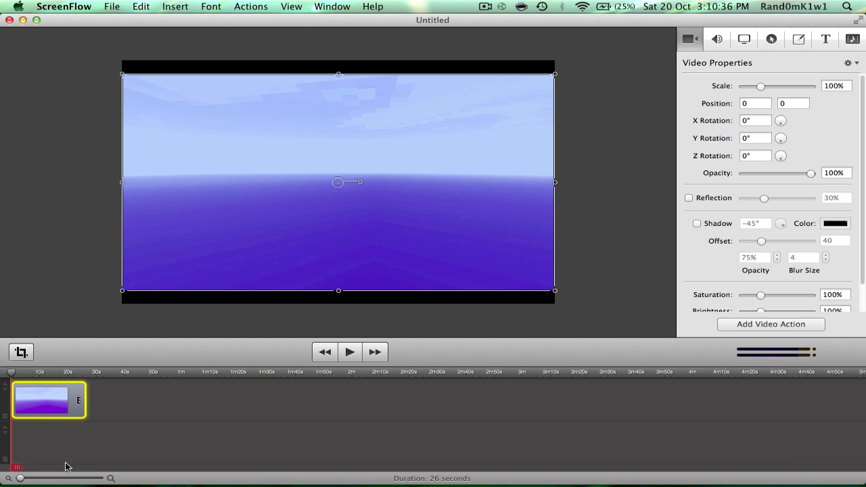
pyautogui.moveTo(39, 480)
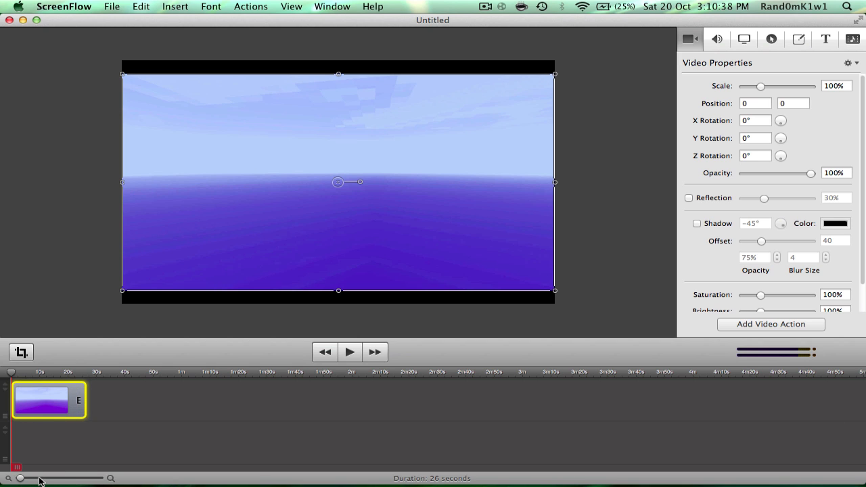
pyautogui.moveTo(20, 478); pyautogui.dragTo(60, 478)
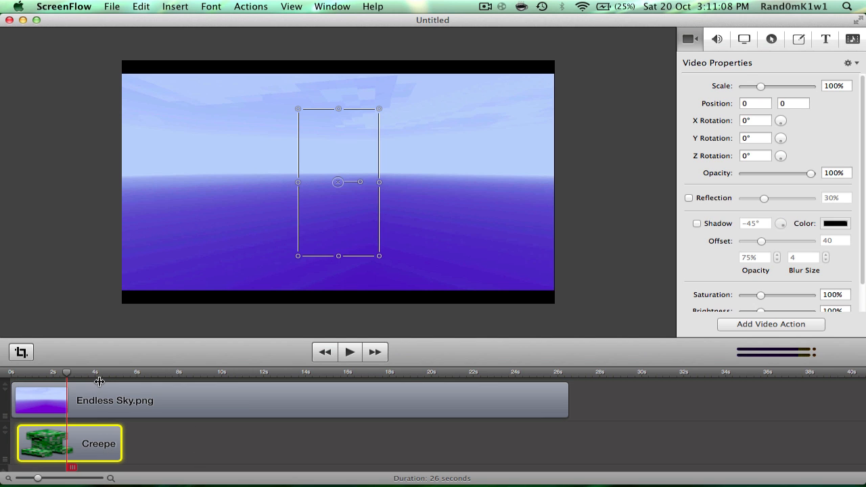
pyautogui.moveTo(152, 439)
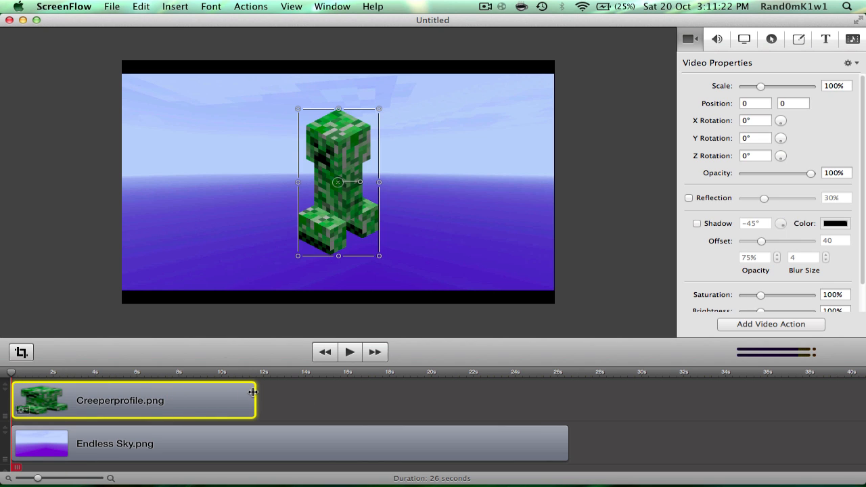
pyautogui.moveTo(340, 191)
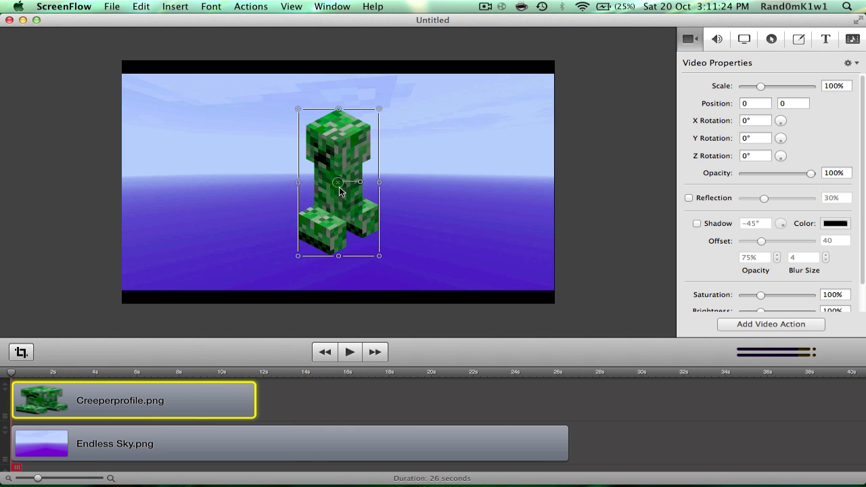
# Position the Creeper on the canvas right of centre over the sky background
pyautogui.moveTo(339, 182); pyautogui.dragTo(460, 183)
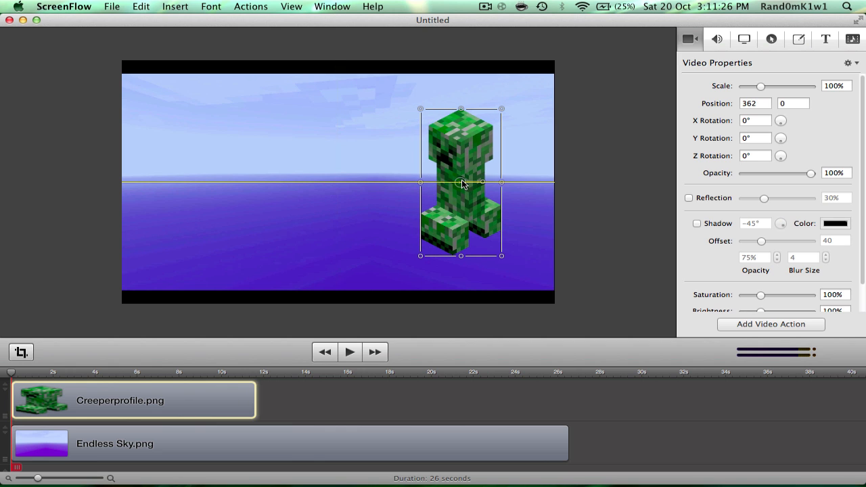
pyautogui.moveTo(461, 183); pyautogui.dragTo(235, 183)
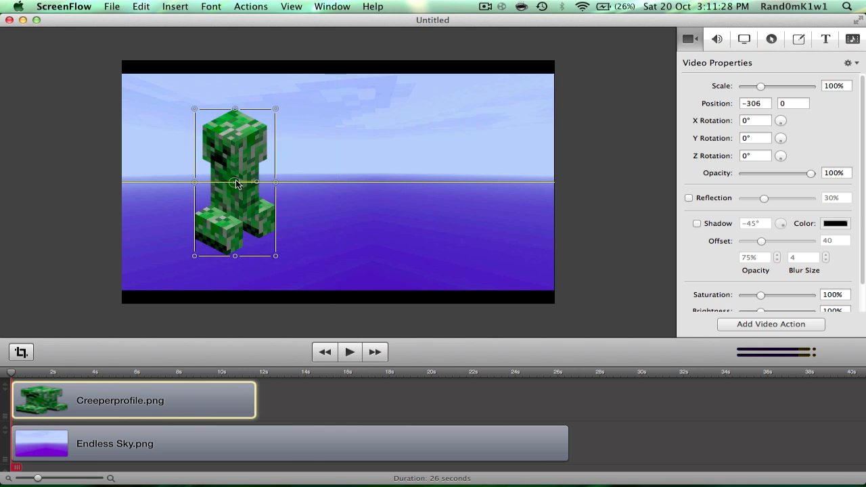
pyautogui.moveTo(235, 183); pyautogui.dragTo(426, 183)
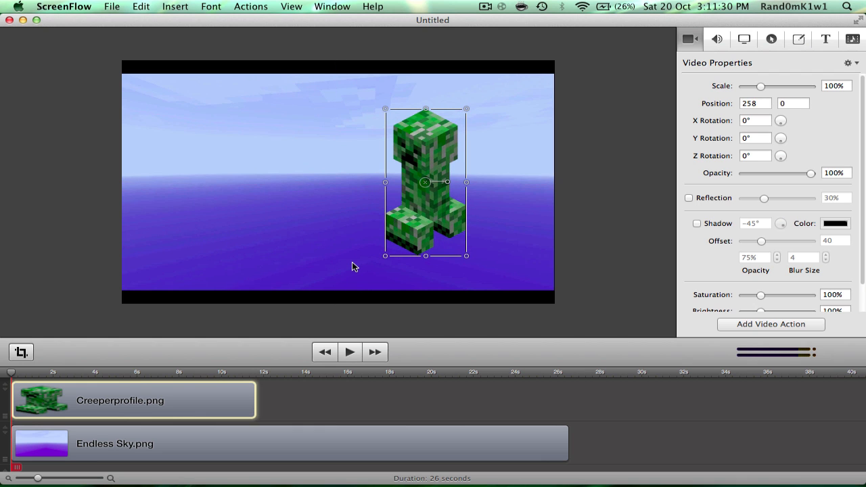
# Add a video action to the Creeper clip sliding it from right of centre to the left side
pyautogui.click(349, 352)
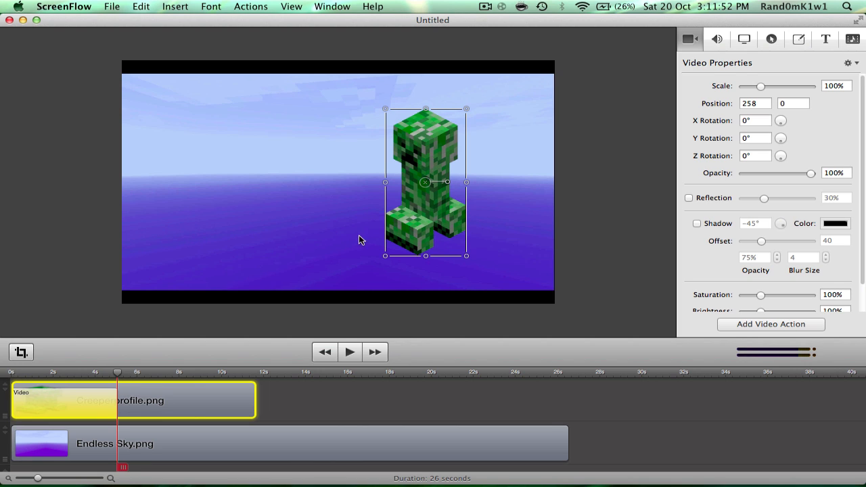
pyautogui.moveTo(425, 182); pyautogui.dragTo(394, 182)
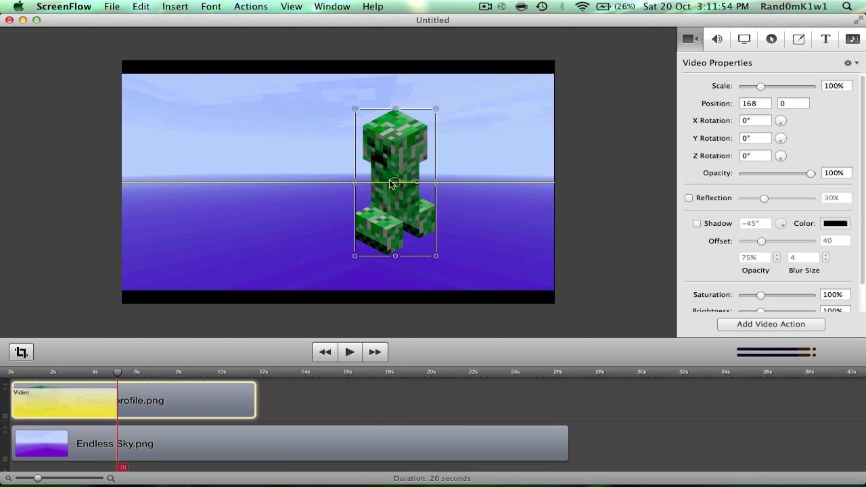
pyautogui.moveTo(395, 182); pyautogui.dragTo(241, 183)
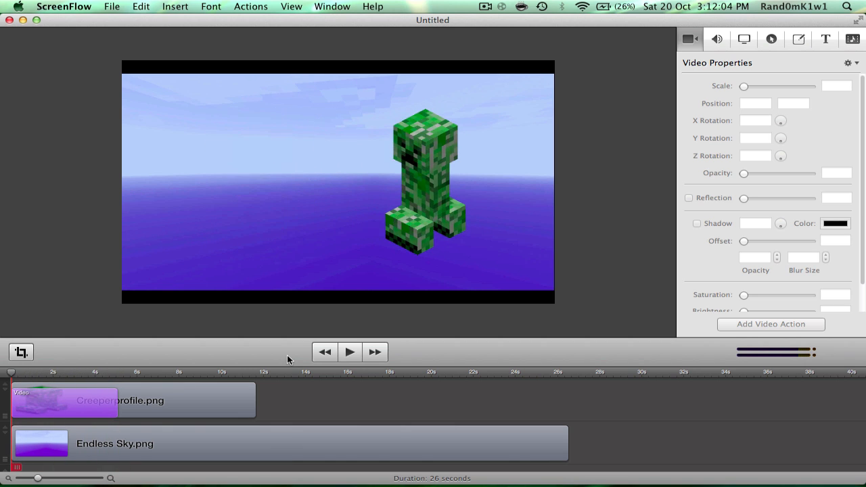
pyautogui.click(349, 352)
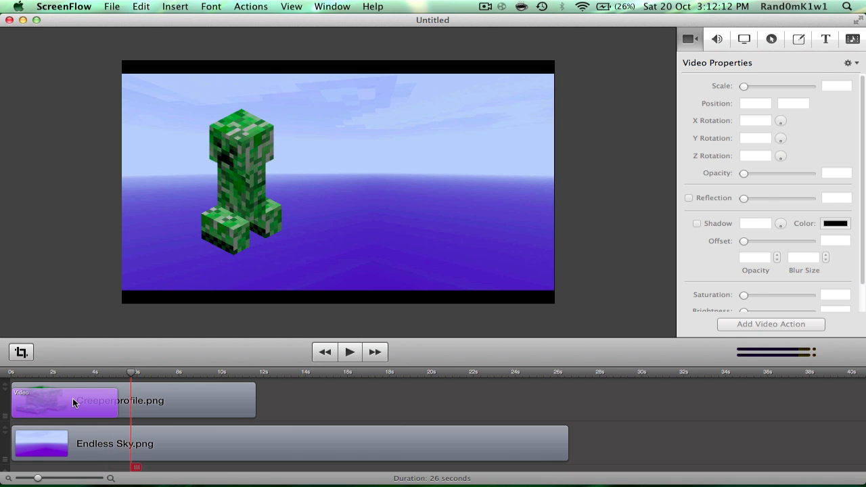
pyautogui.click(75, 400)
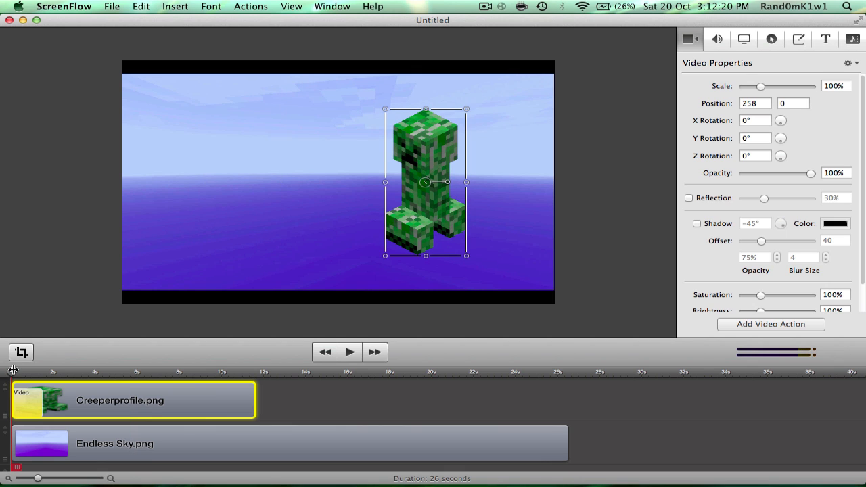
# Preview the Creeper clip and adjust its position, leaving it centred over the sky
pyautogui.click(349, 352)
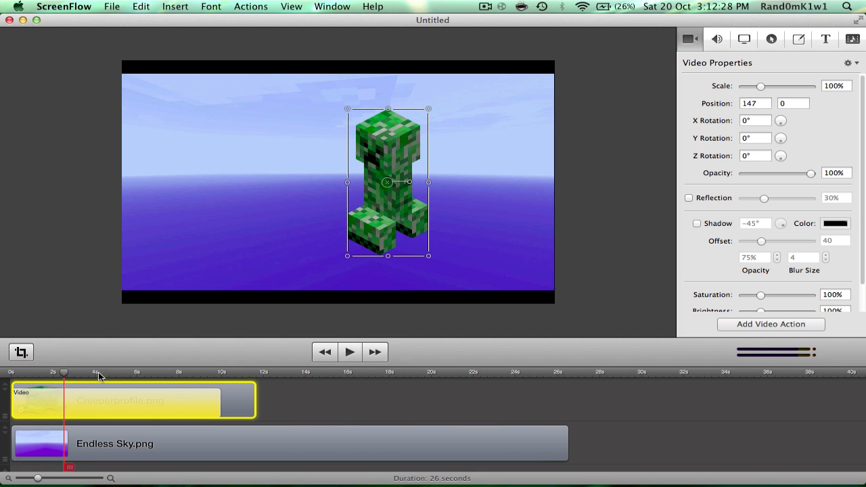
pyautogui.moveTo(387, 183); pyautogui.dragTo(424, 181)
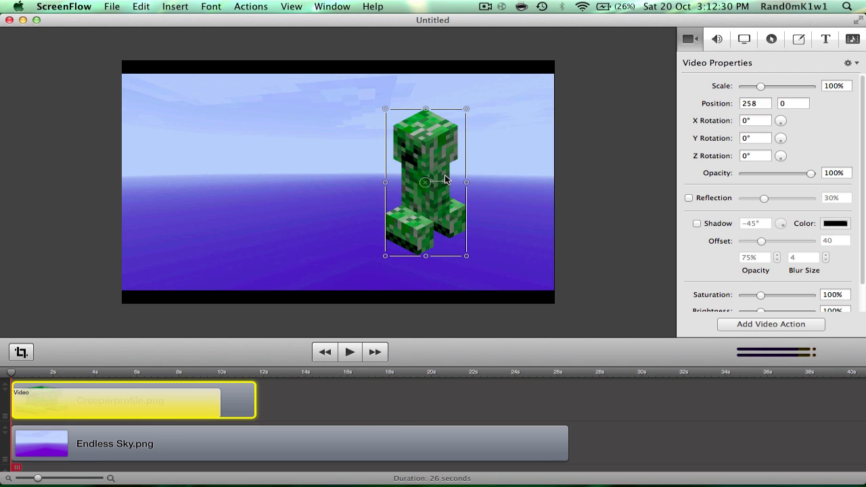
pyautogui.moveTo(425, 182); pyautogui.dragTo(648, 178)
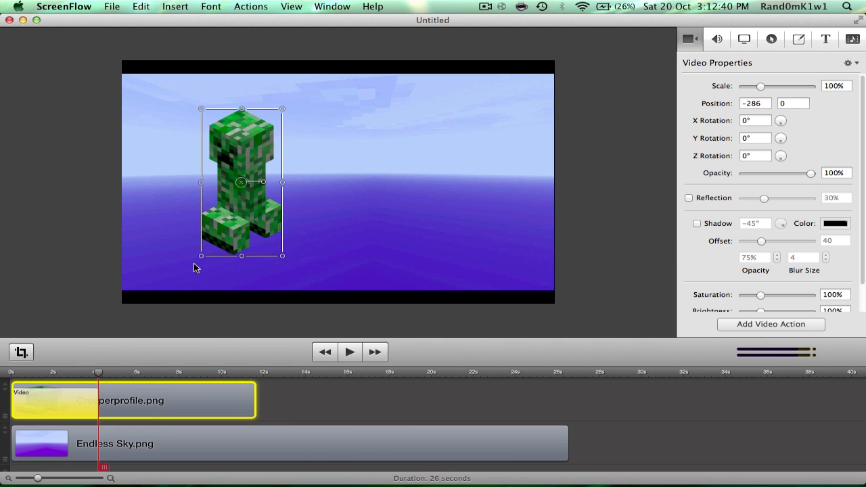
pyautogui.moveTo(240, 183); pyautogui.dragTo(338, 183)
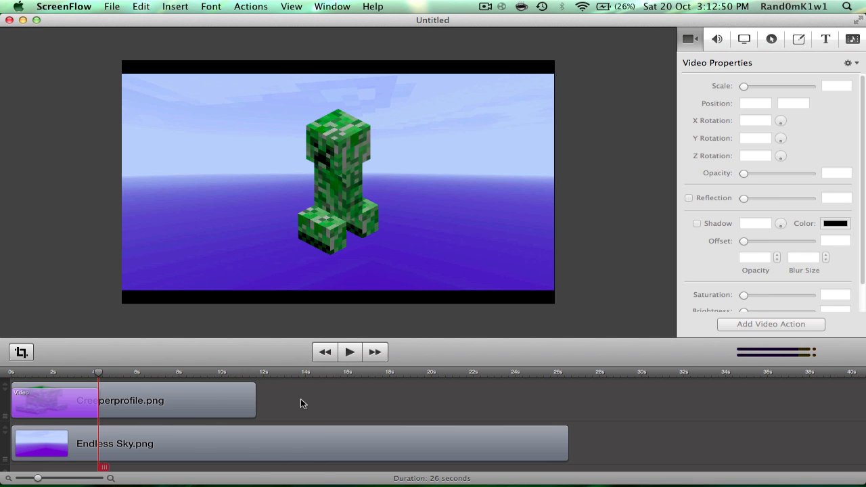
pyautogui.moveTo(345, 384)
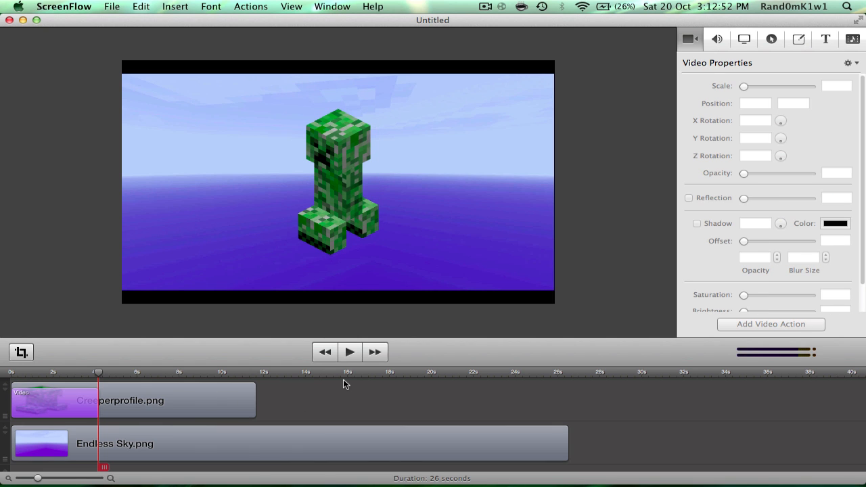
# Play the Creeper's entrance from 0s, pause, and reselect the Creeper clip for editing
pyautogui.click(13, 372)
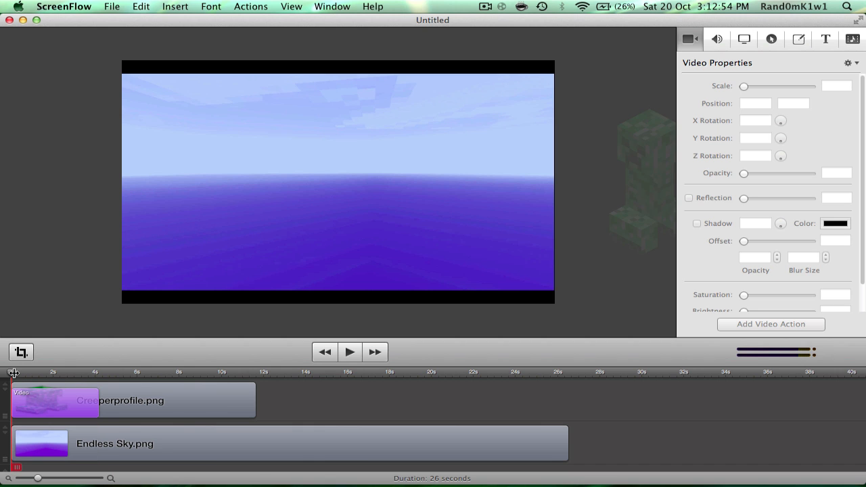
pyautogui.click(349, 352)
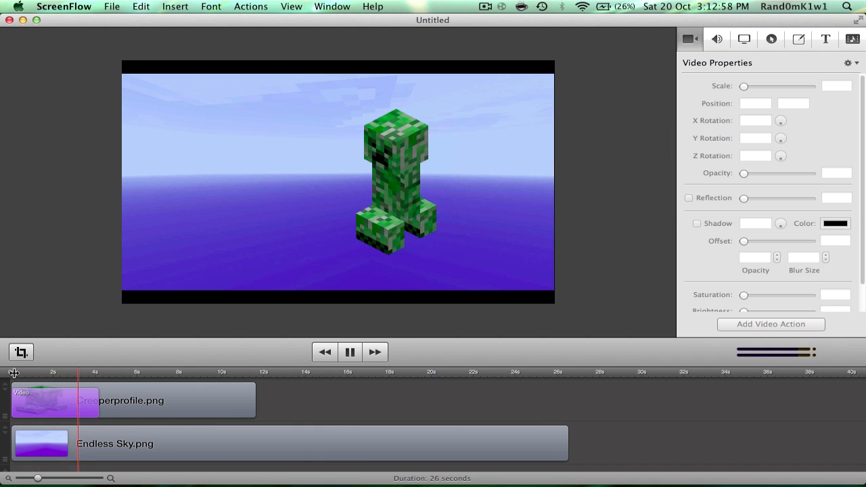
pyautogui.click(350, 351)
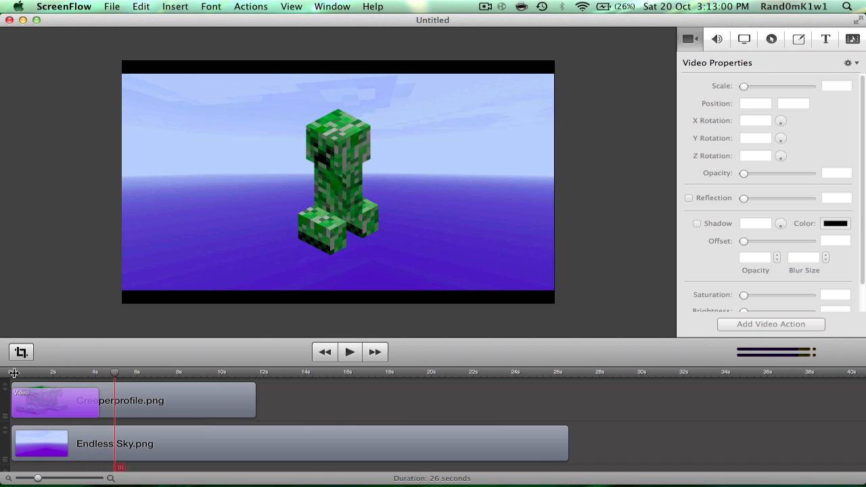
pyautogui.click(133, 400)
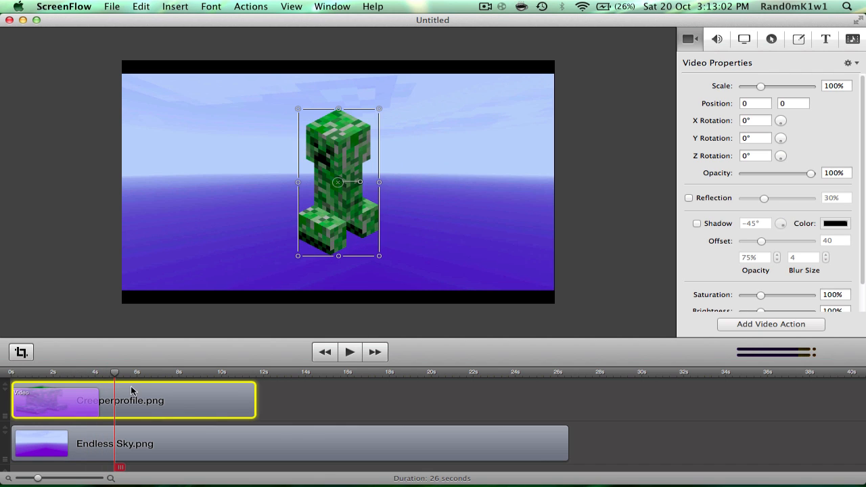
pyautogui.moveTo(152, 386)
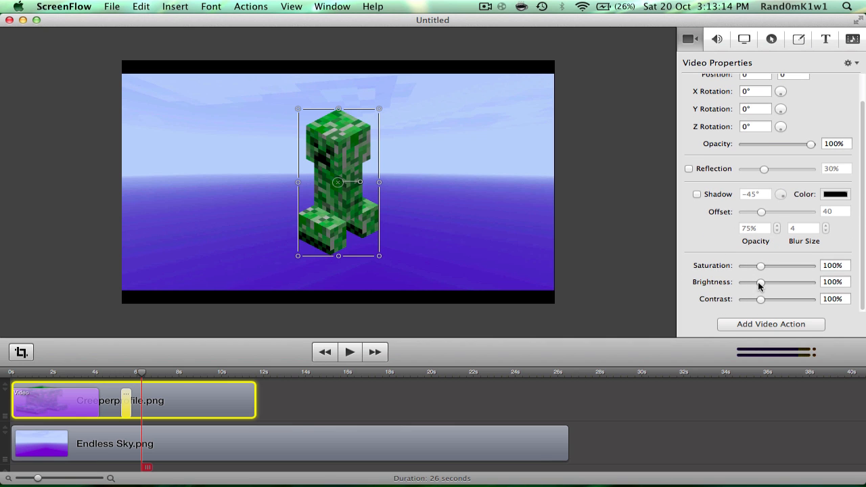
# Raise the Brightness in the Creeper's video action so the Creeper flashes washed-out
pyautogui.moveTo(760, 282); pyautogui.dragTo(811, 282)
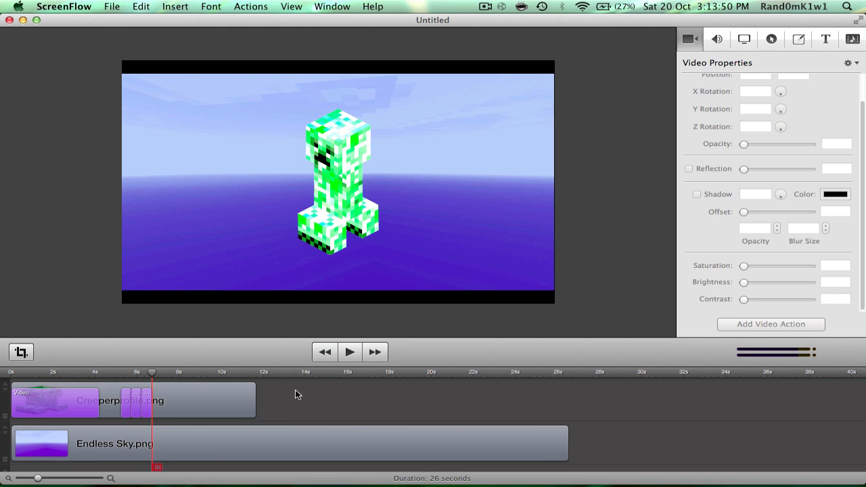
pyautogui.moveTo(328, 452)
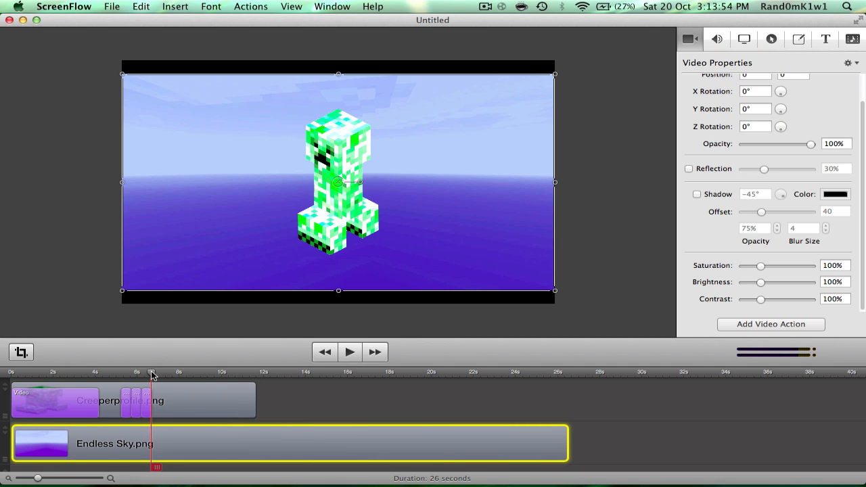
pyautogui.moveTo(167, 398)
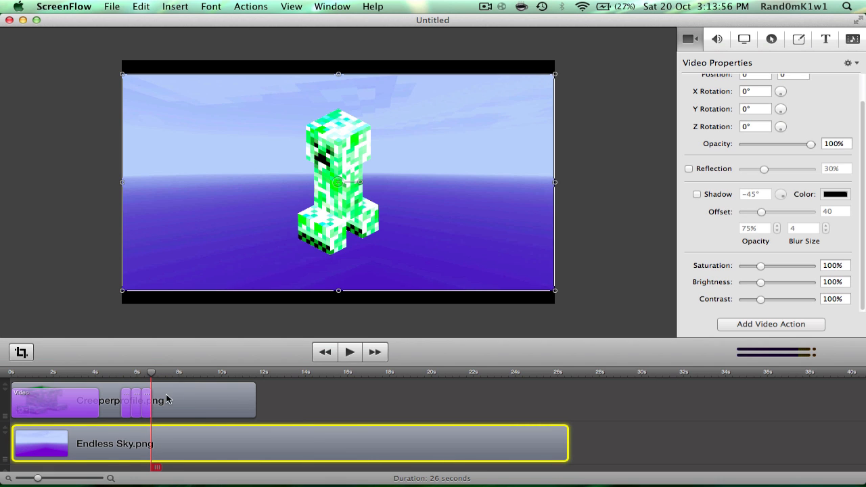
pyautogui.moveTo(377, 393)
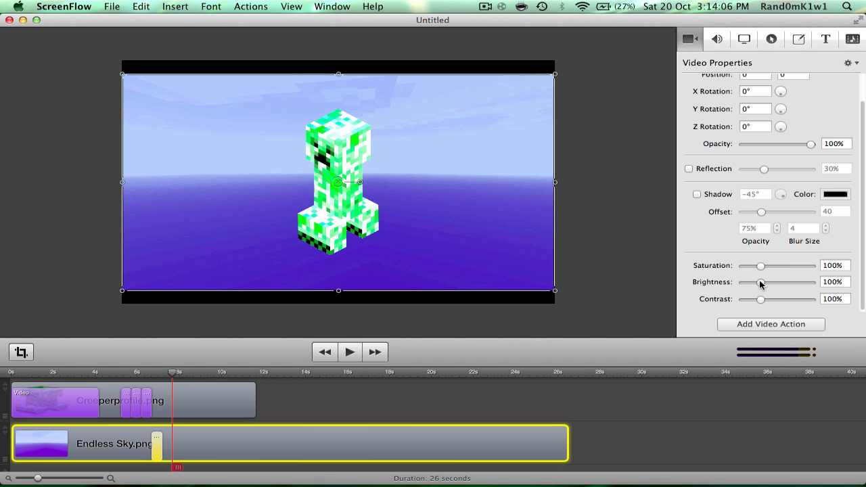
# Wash the Endless Sky to white with full brightness and zero saturation, then reset values 40 and 100
pyautogui.moveTo(760, 282); pyautogui.dragTo(811, 282)
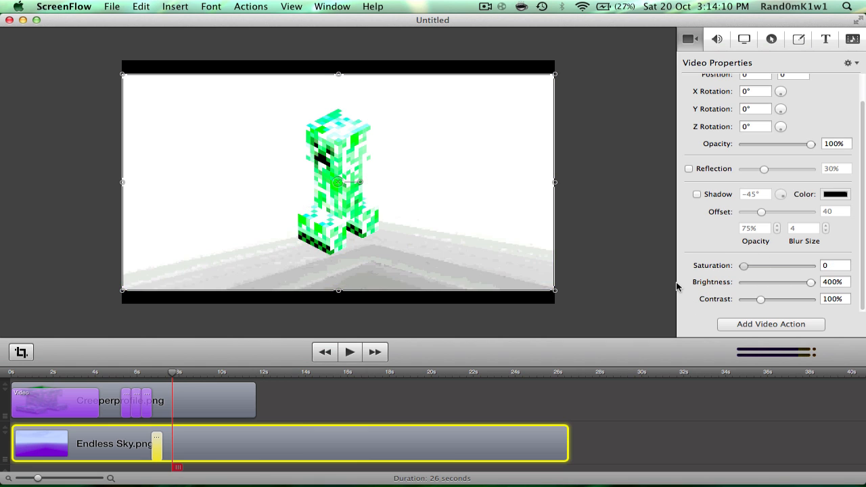
pyautogui.moveTo(761, 298); pyautogui.dragTo(812, 298)
pyautogui.write('100')
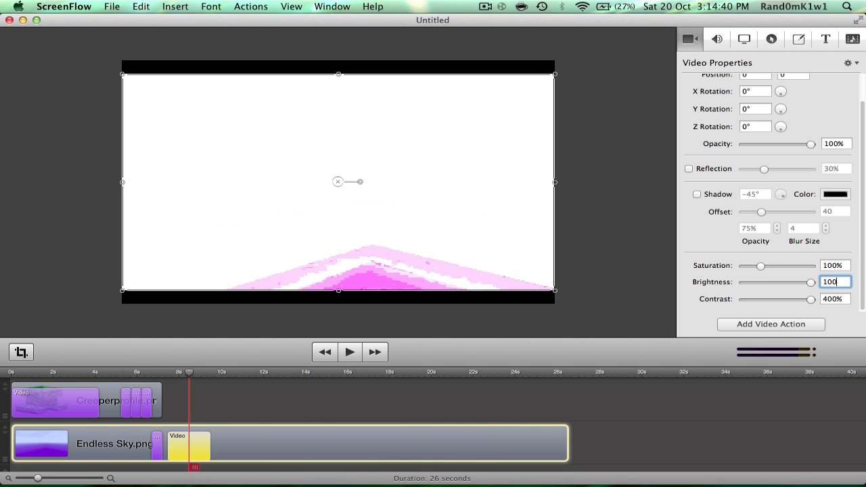
pyautogui.write('40')
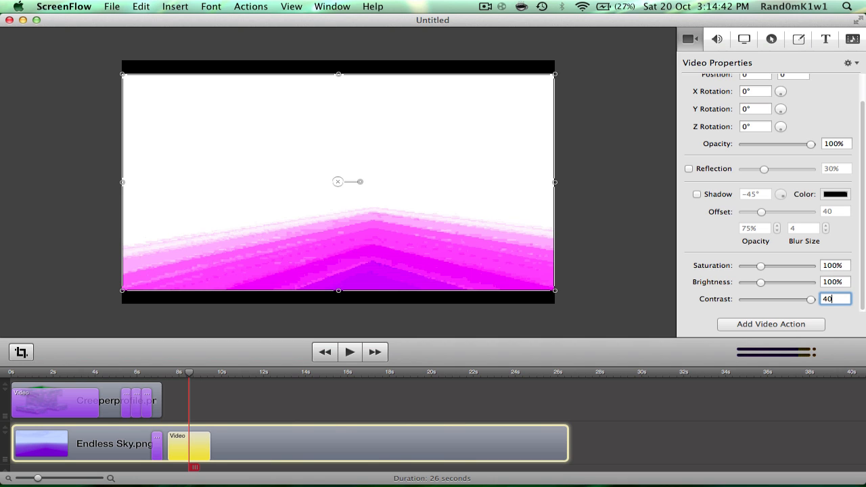
pyautogui.write('100')
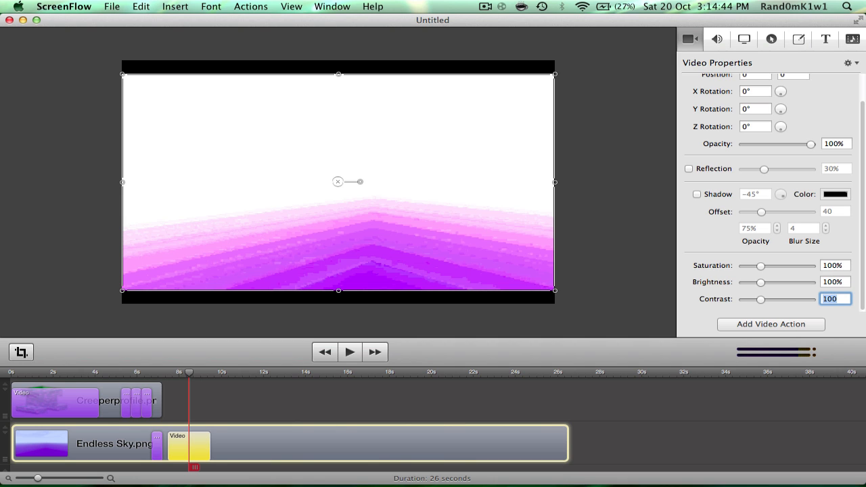
pyautogui.moveTo(707, 301)
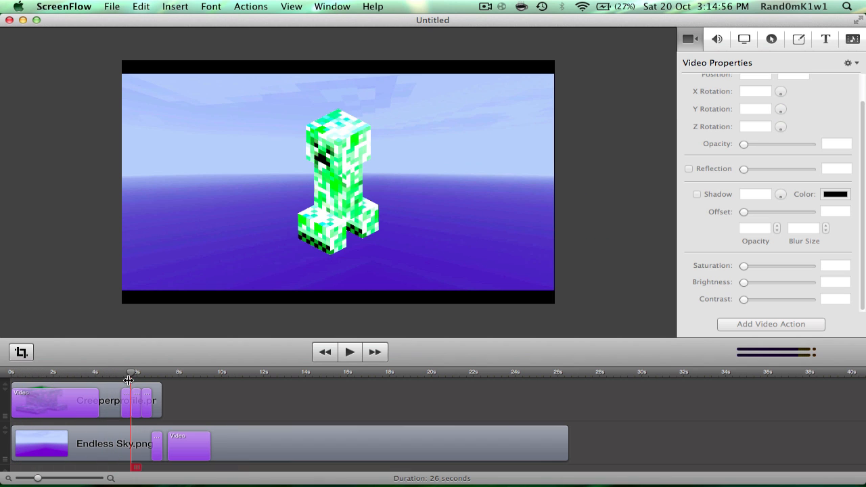
# Scrub through the white flash moment and return the playhead to the project start
pyautogui.moveTo(135, 380); pyautogui.dragTo(150, 380)
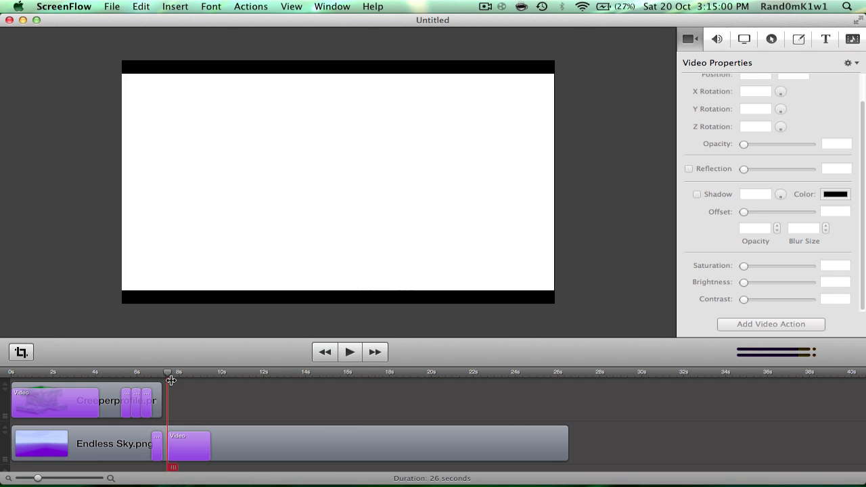
pyautogui.moveTo(170, 372); pyautogui.dragTo(224, 372)
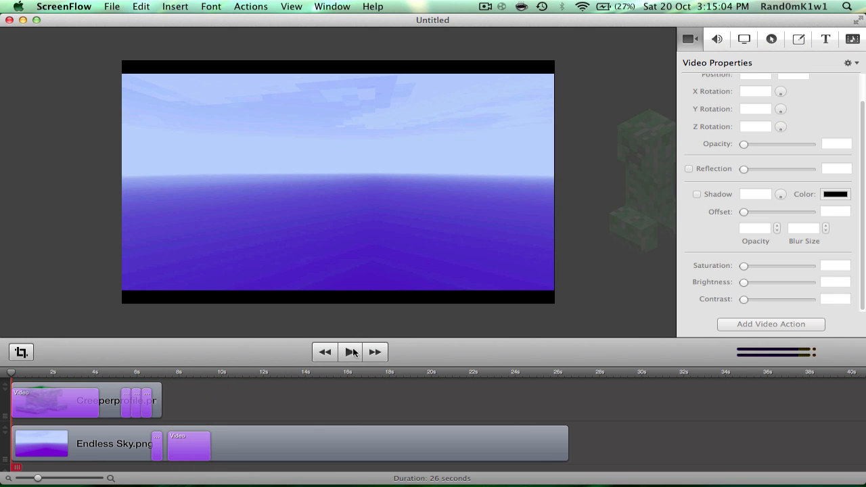
pyautogui.click(352, 352)
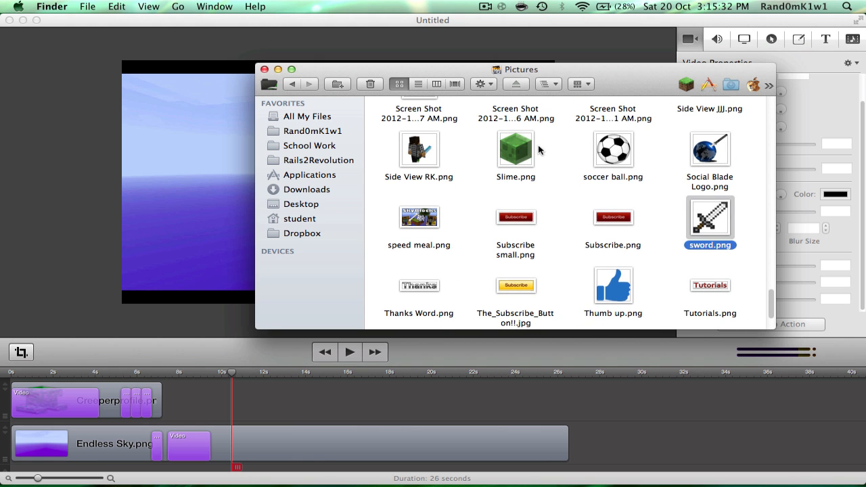
# Drop Slime.png onto the upper track after the Creeper and give it a starting transition
pyautogui.moveTo(516, 149); pyautogui.dragTo(230, 405)
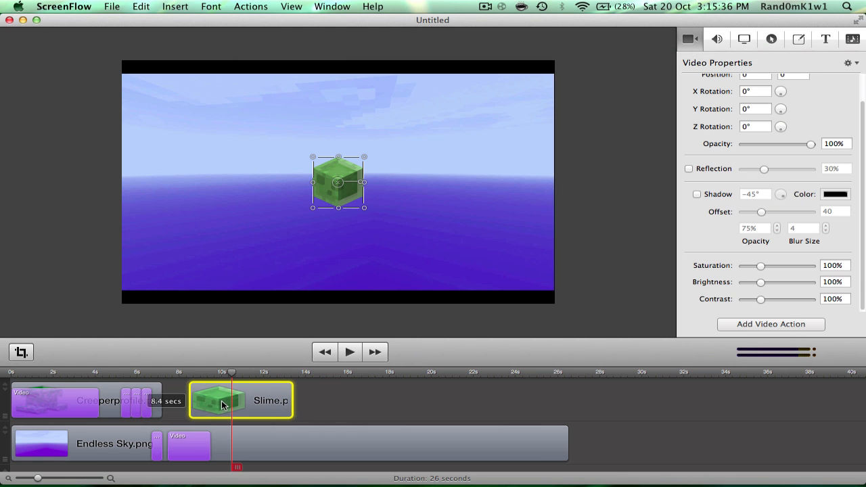
pyautogui.rightClick(220, 400)
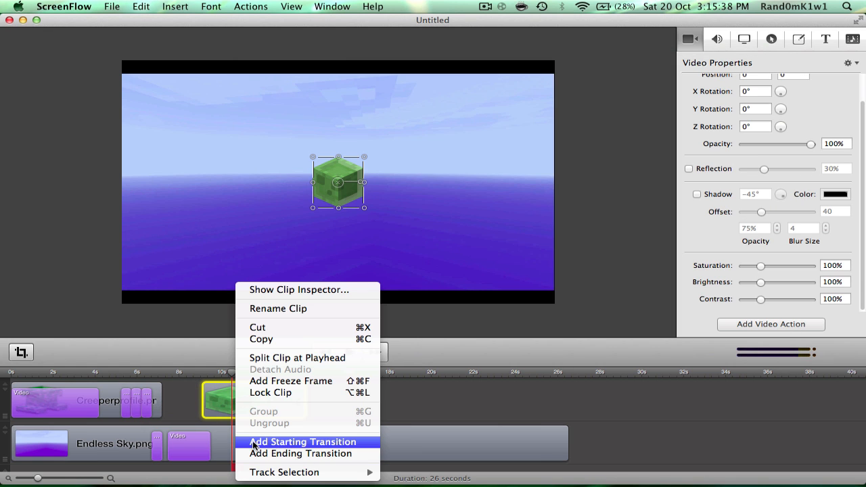
pyautogui.click(302, 442)
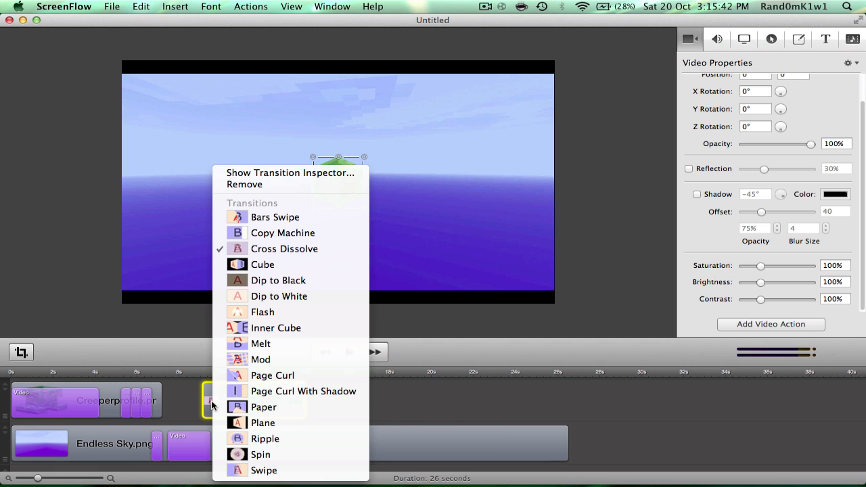
pyautogui.moveTo(303, 264)
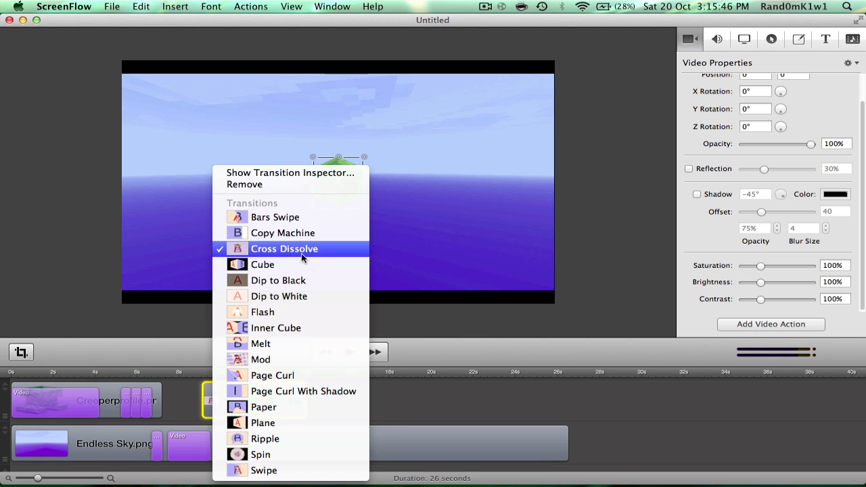
pyautogui.moveTo(278, 280)
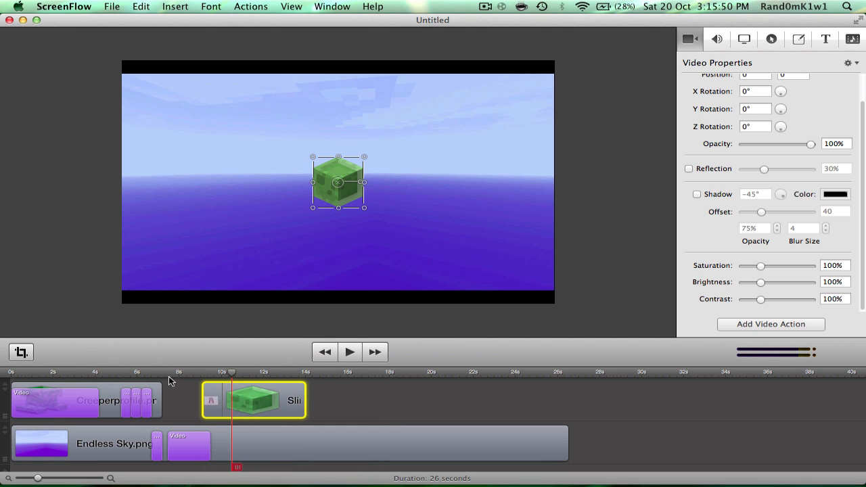
pyautogui.click(349, 352)
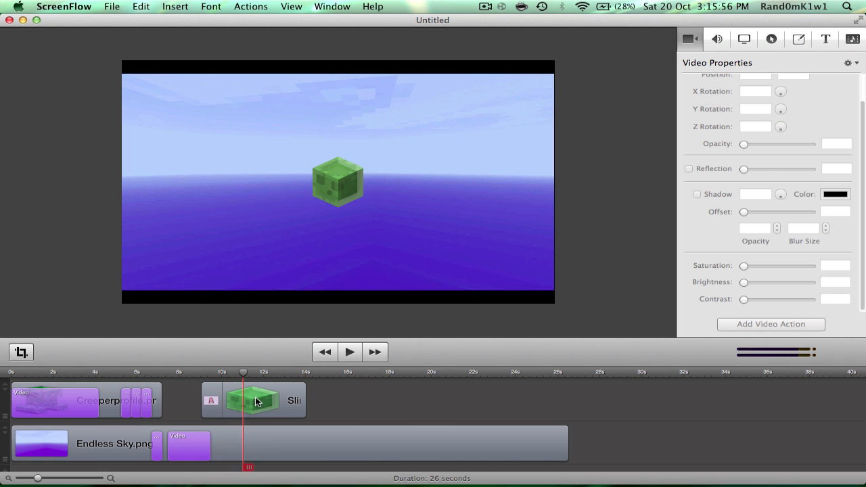
# Lengthen the Slime clip so it ends at about 19 seconds
pyautogui.click(254, 400)
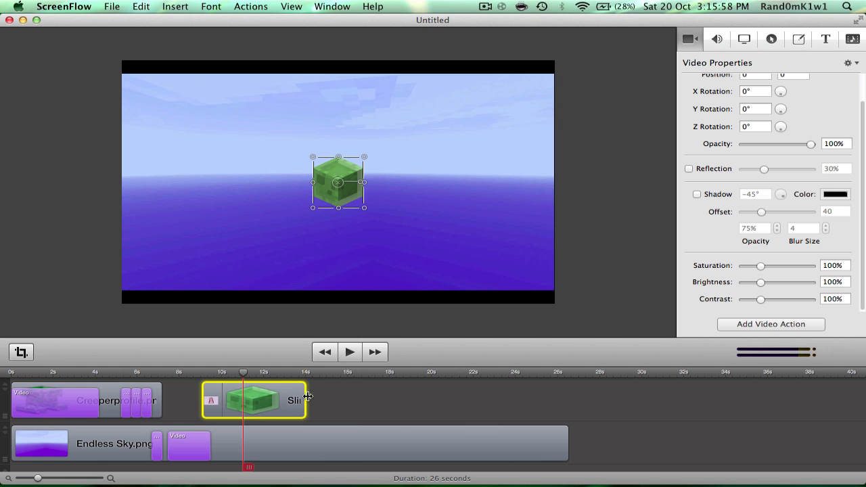
pyautogui.moveTo(308, 396); pyautogui.dragTo(355, 400)
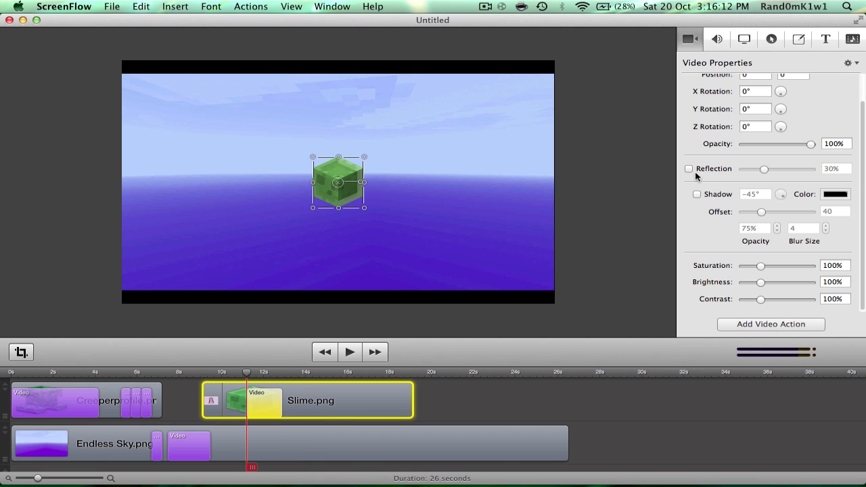
# Enable Reflection and Shadow on the Slime clip with both strengths set to zero
pyautogui.click(688, 169)
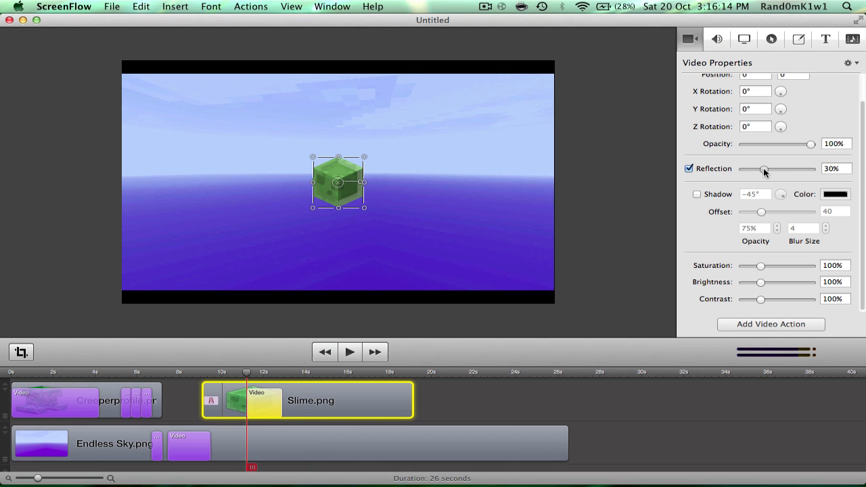
pyautogui.click(689, 169)
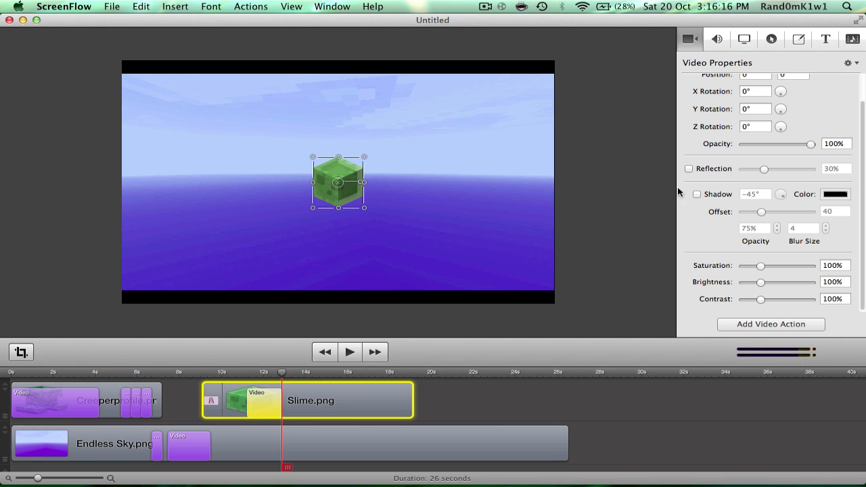
pyautogui.click(689, 168)
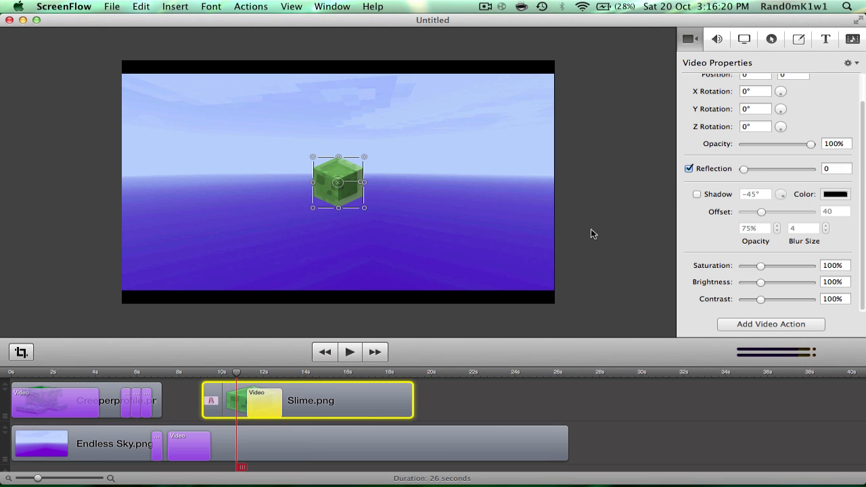
pyautogui.click(697, 194)
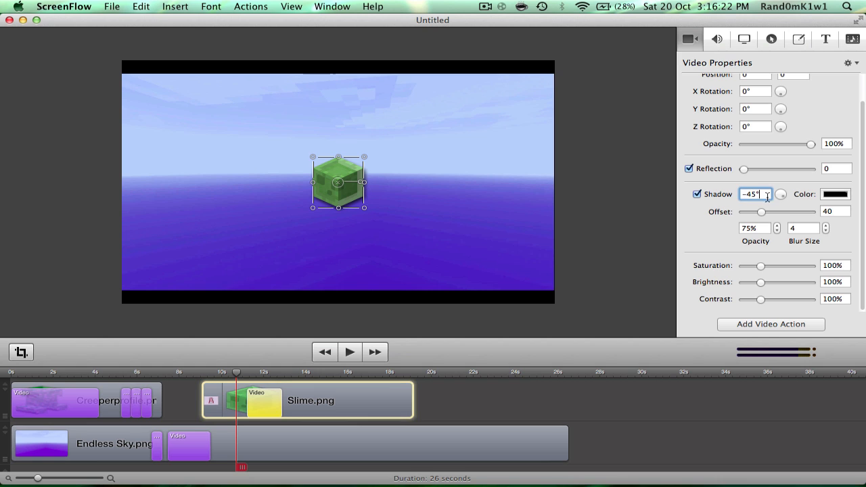
pyautogui.click(755, 228)
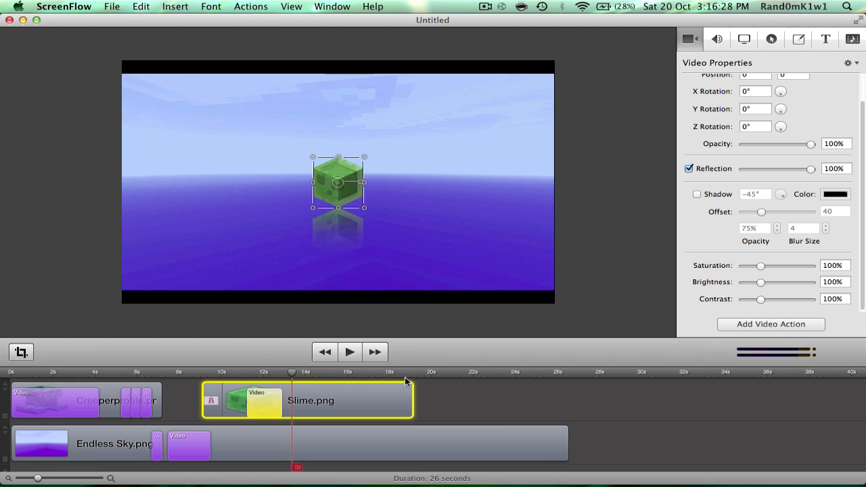
pyautogui.click(698, 194)
pyautogui.write('100')
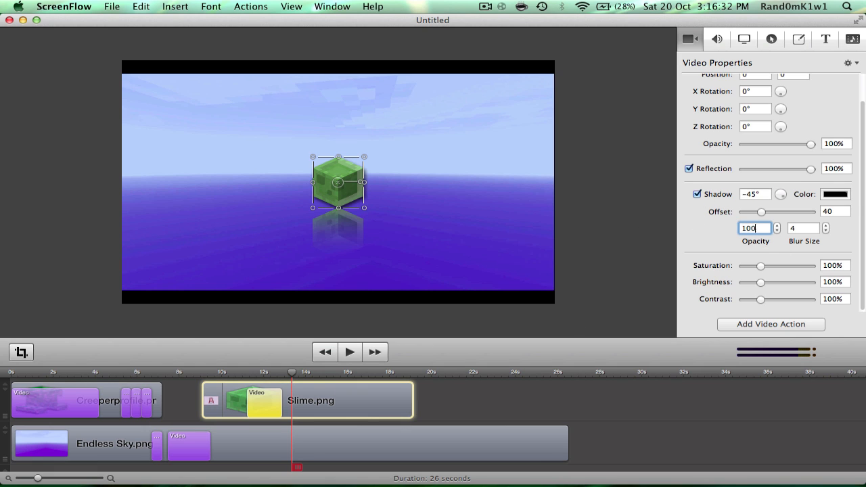
pyautogui.click(186, 378)
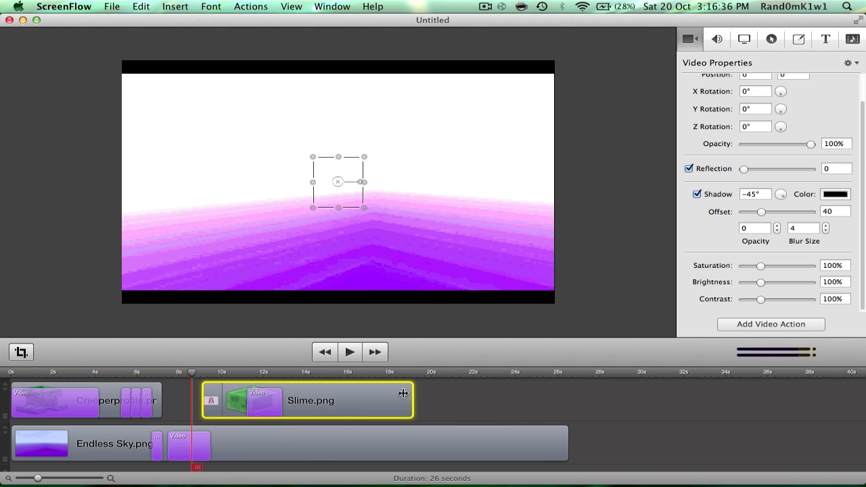
# Give the Slime clip a different non-dissolve ending transition and play past its end
pyautogui.rightClick(306, 401)
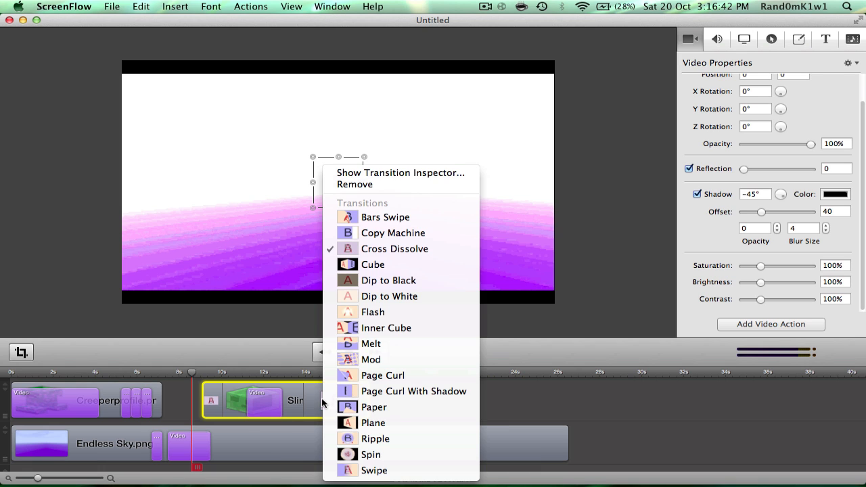
pyautogui.moveTo(392, 471)
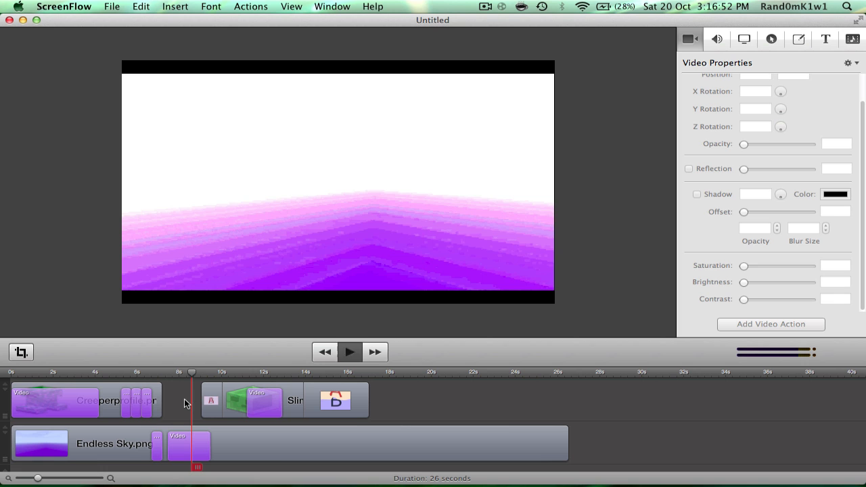
pyautogui.click(350, 351)
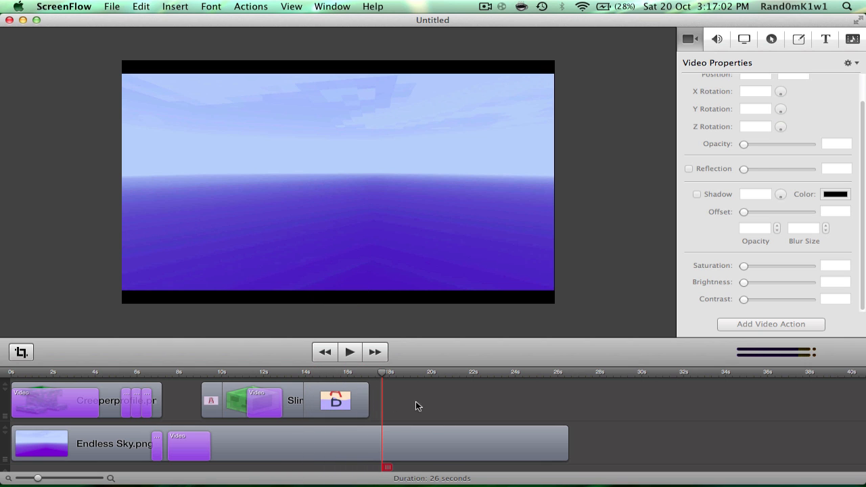
pyautogui.moveTo(481, 419)
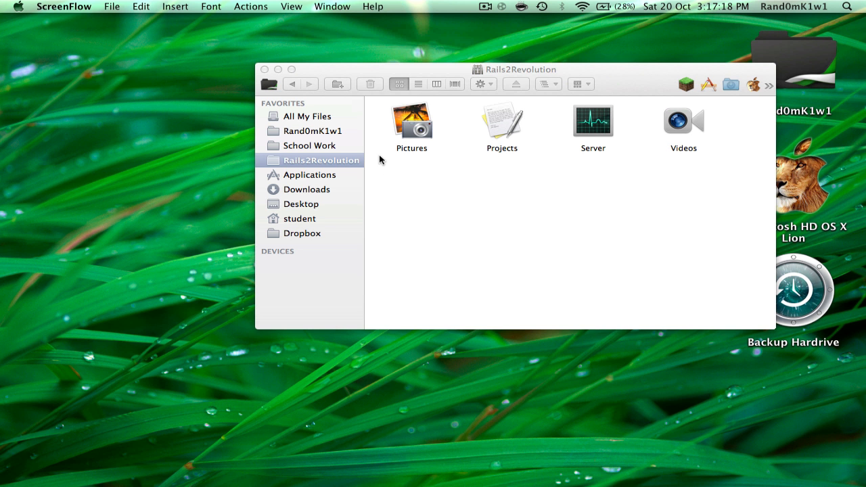
# Navigate Projects > Editing in Finder and open the Rails2Revolution Intro Grunge project
pyautogui.doubleClick(501, 118)
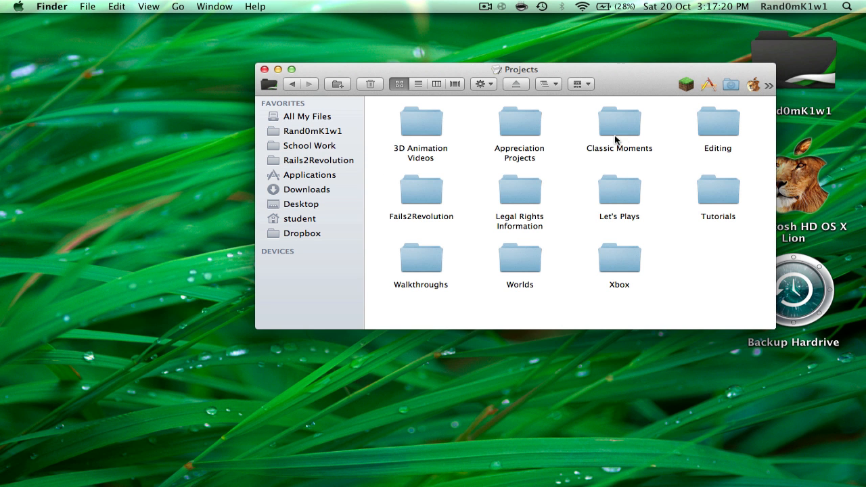
pyautogui.doubleClick(717, 122)
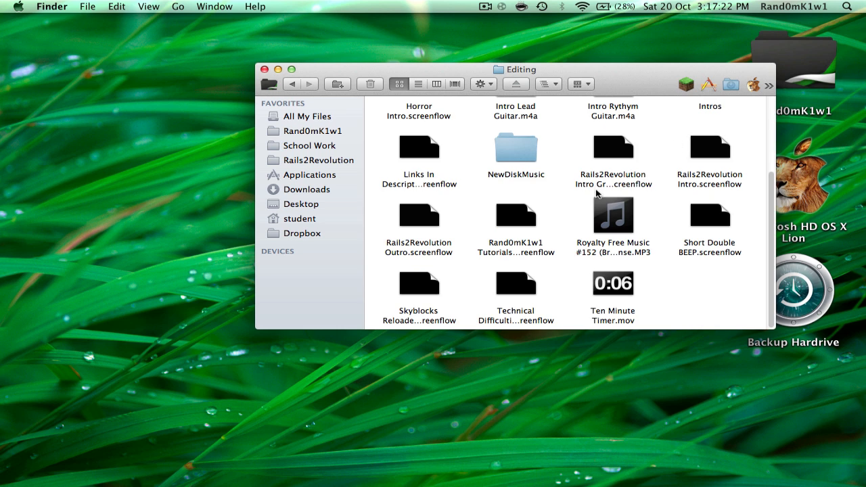
pyautogui.click(612, 147)
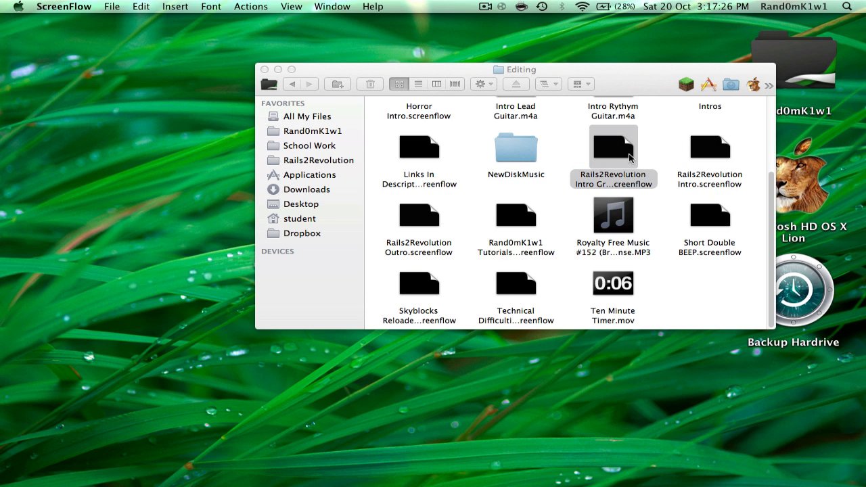
pyautogui.doubleClick(612, 147)
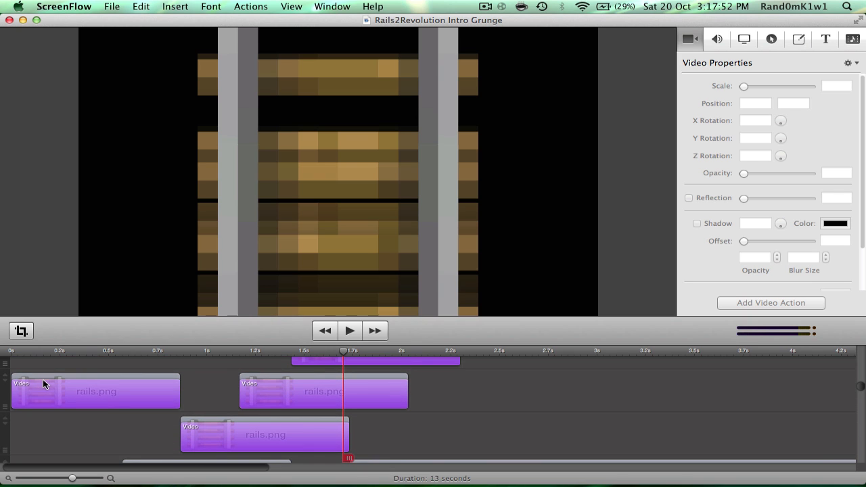
# Scrub through the opening rails.png clips to preview the 'Rails 2' title over stone
pyautogui.click(96, 391)
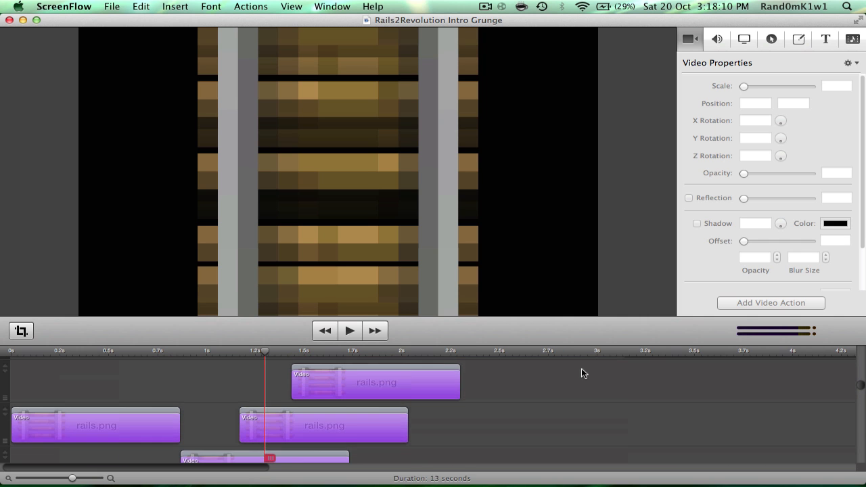
pyautogui.click(350, 330)
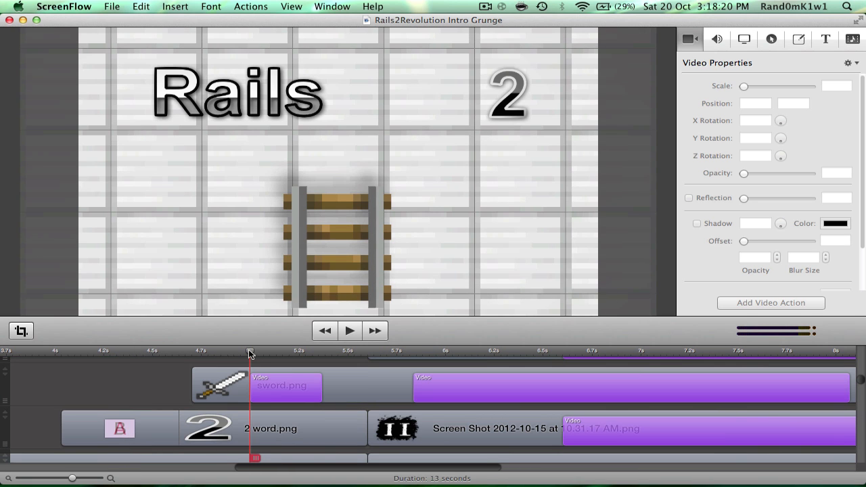
# Preview the title build-up section and select the JOIN THE REVOLUTION end-card clip
pyautogui.click(284, 385)
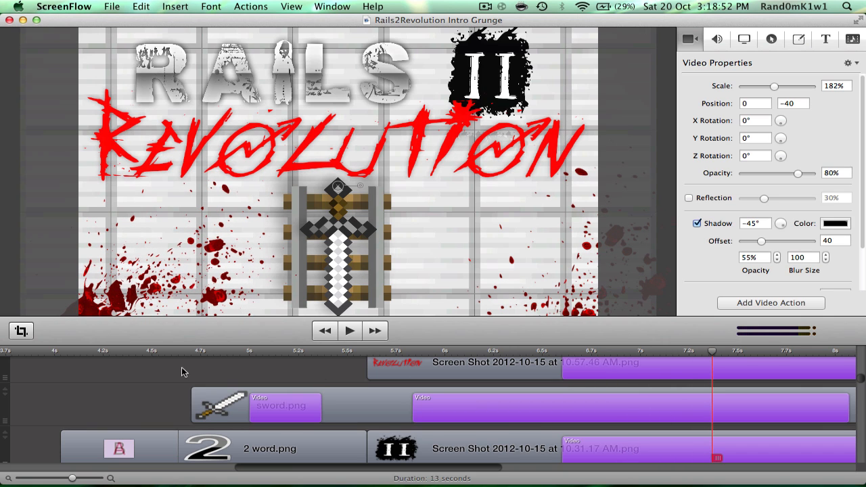
pyautogui.click(406, 391)
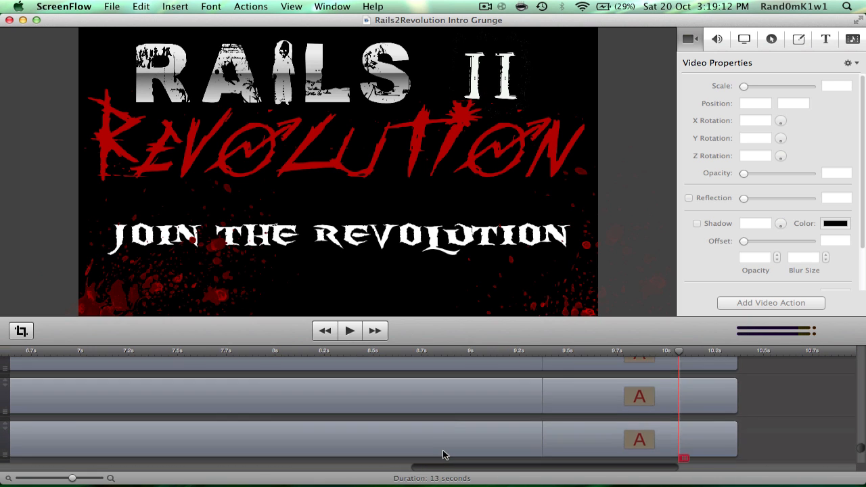
pyautogui.click(636, 439)
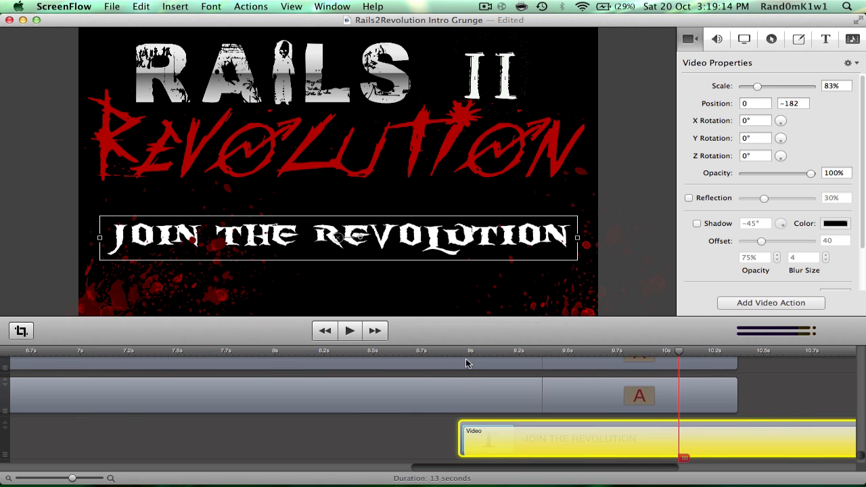